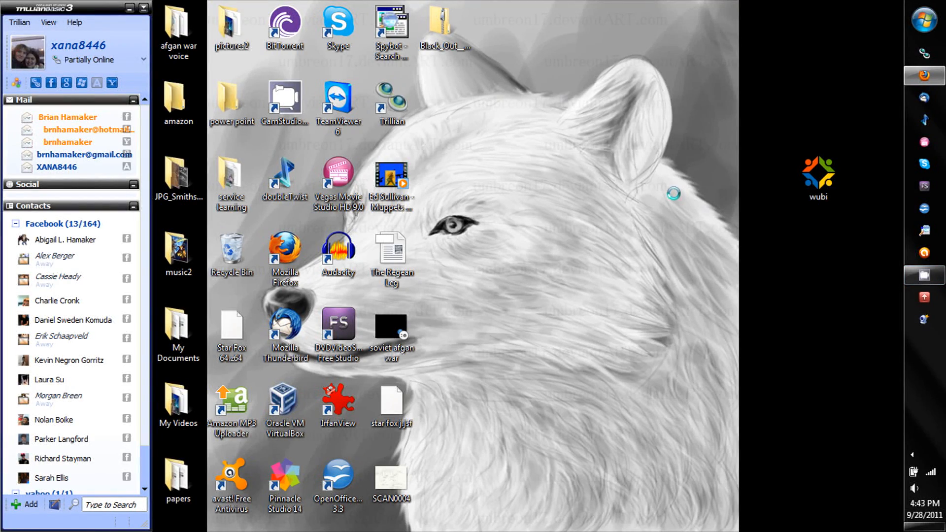
mouse_move(665, 192)
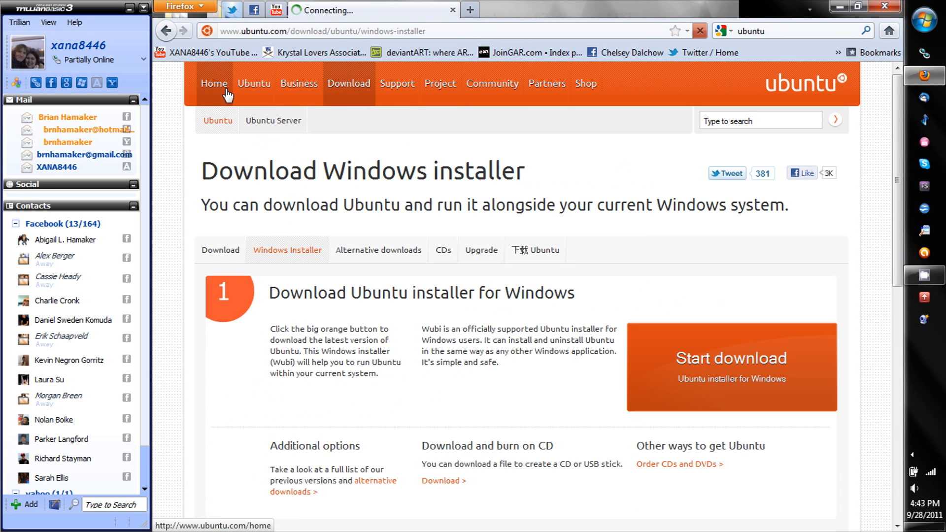
Browse from the Ubuntu homepage to Download and the 'Run it with Windows' page.
click(213, 83)
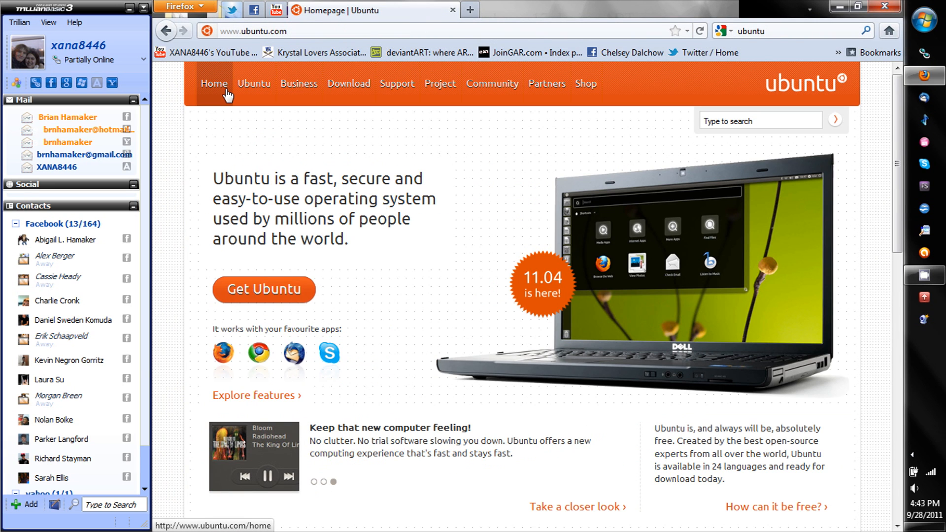
mouse_move(553, 320)
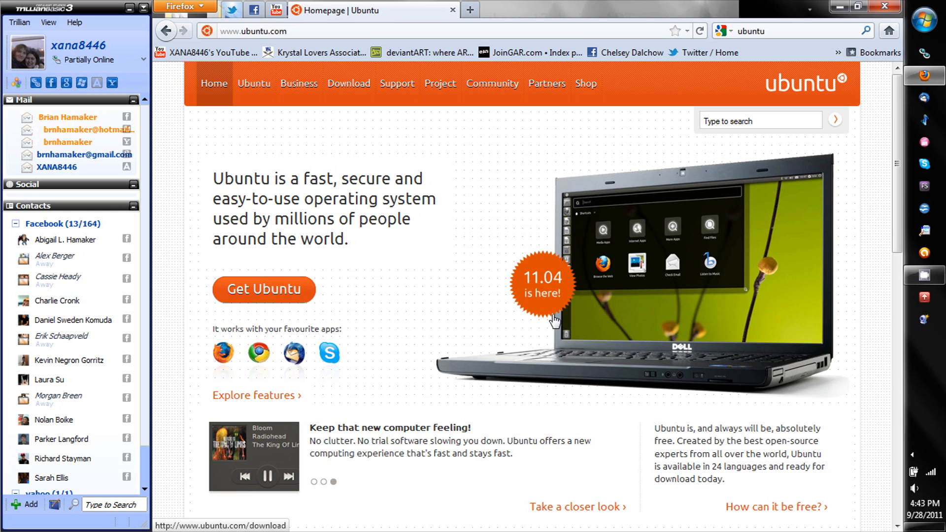
mouse_move(397, 85)
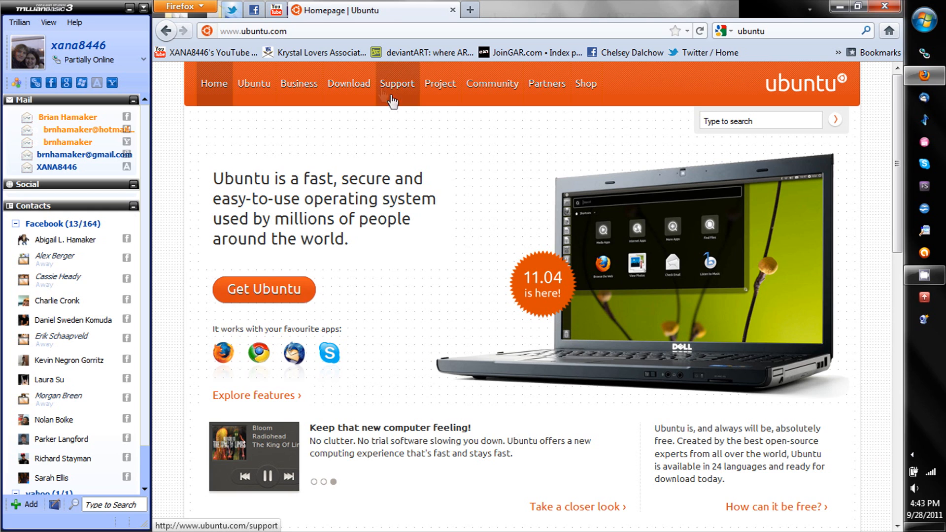
click(348, 83)
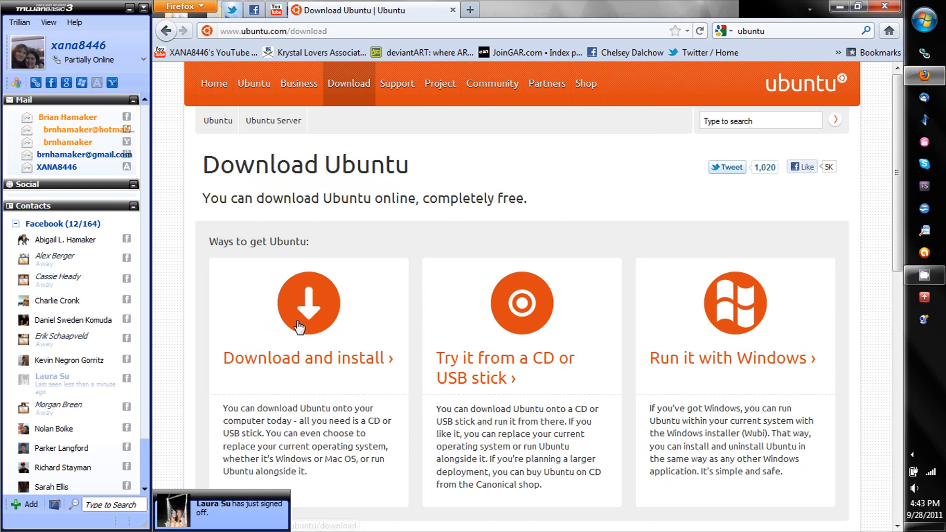
mouse_move(509, 309)
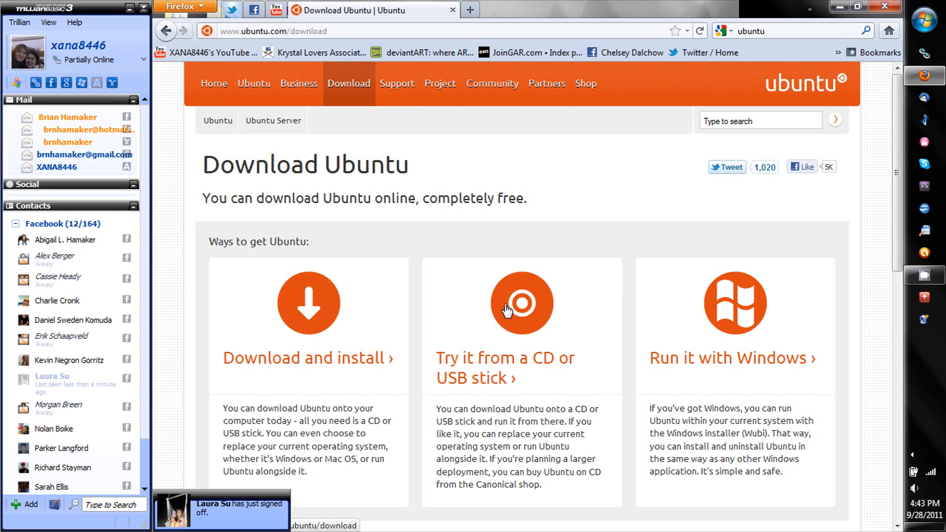
mouse_move(763, 372)
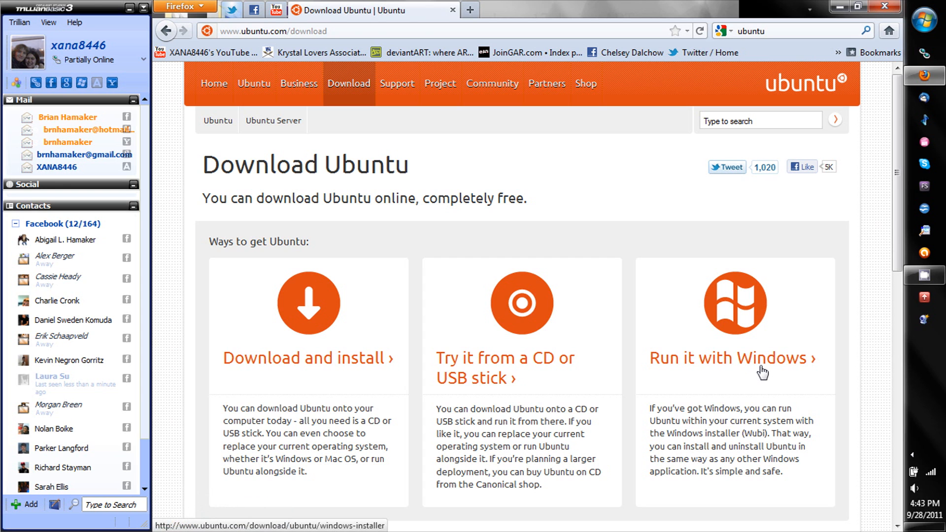
click(732, 358)
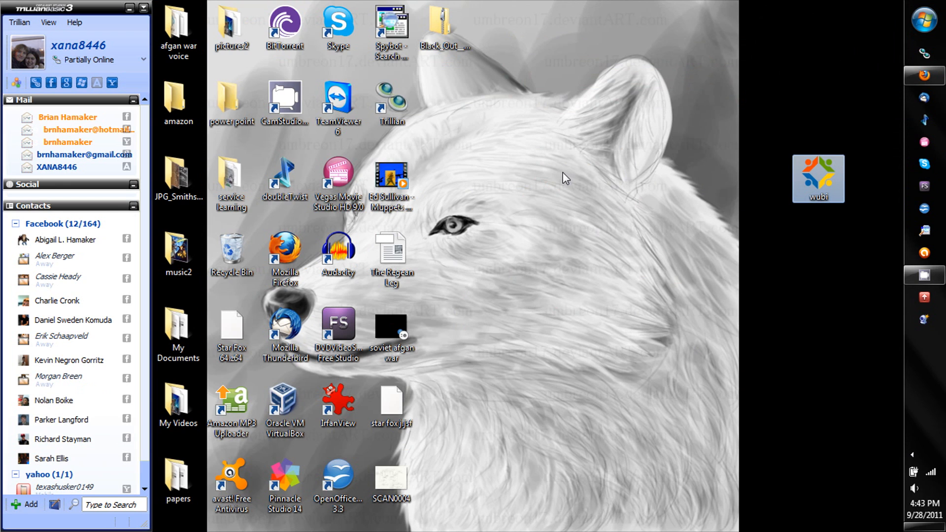
Launch Wubi from the desktop and uninstall the previously detected Ubuntu installation.
double_click(818, 178)
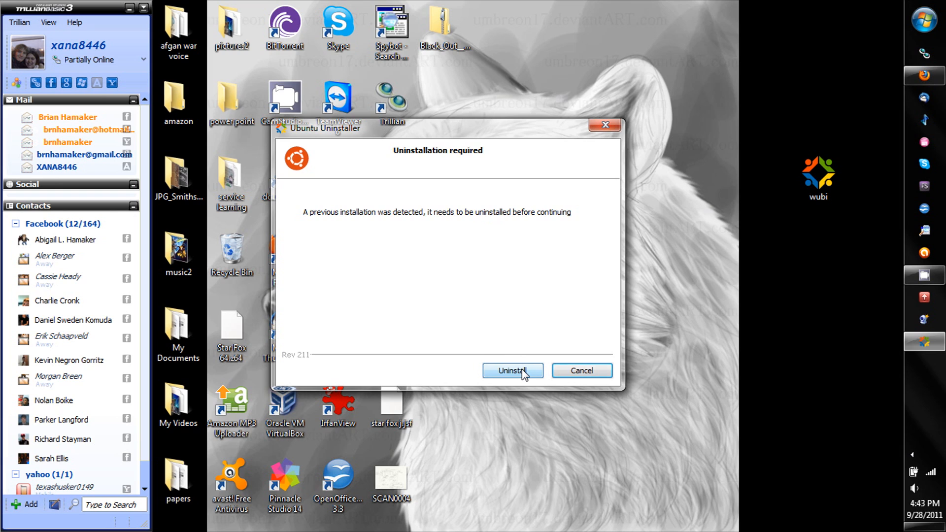
click(512, 370)
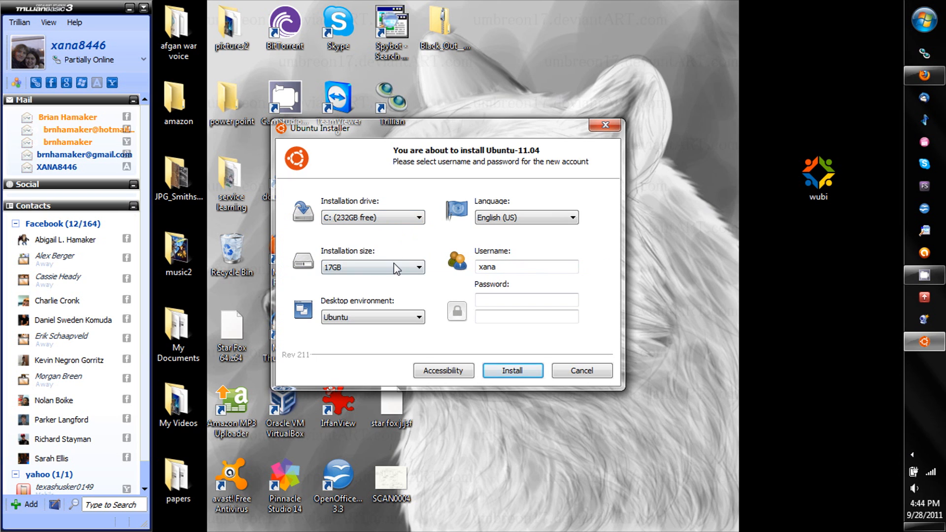
Set the installation size to 30GB, keeping Ubuntu as the desktop environment.
click(415, 267)
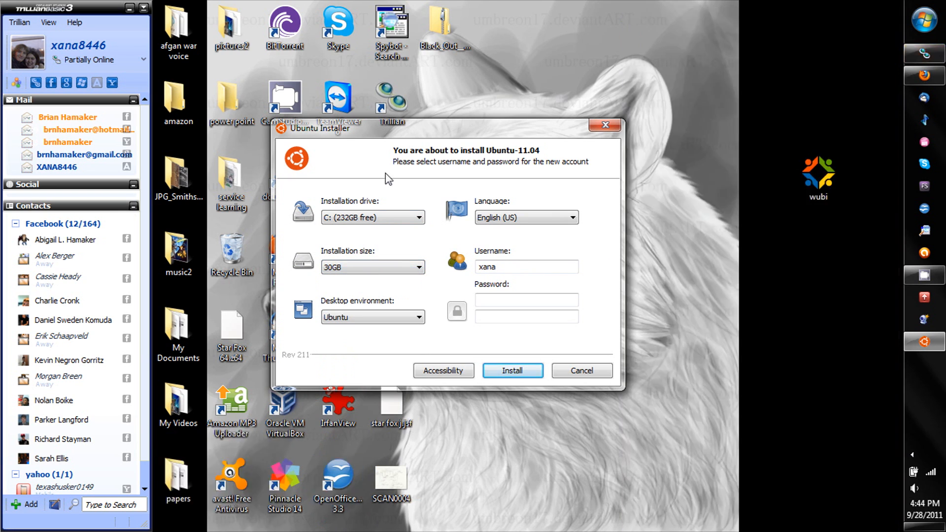
mouse_move(391, 155)
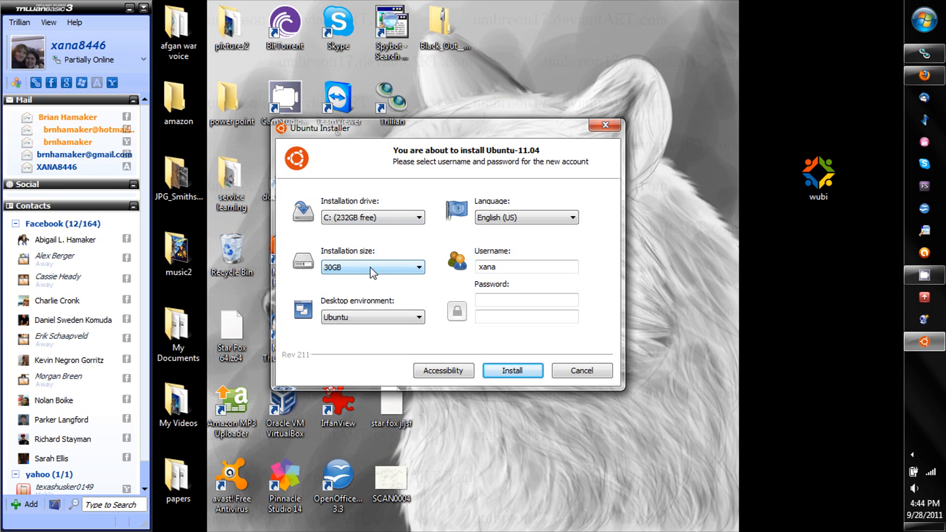
mouse_move(372, 217)
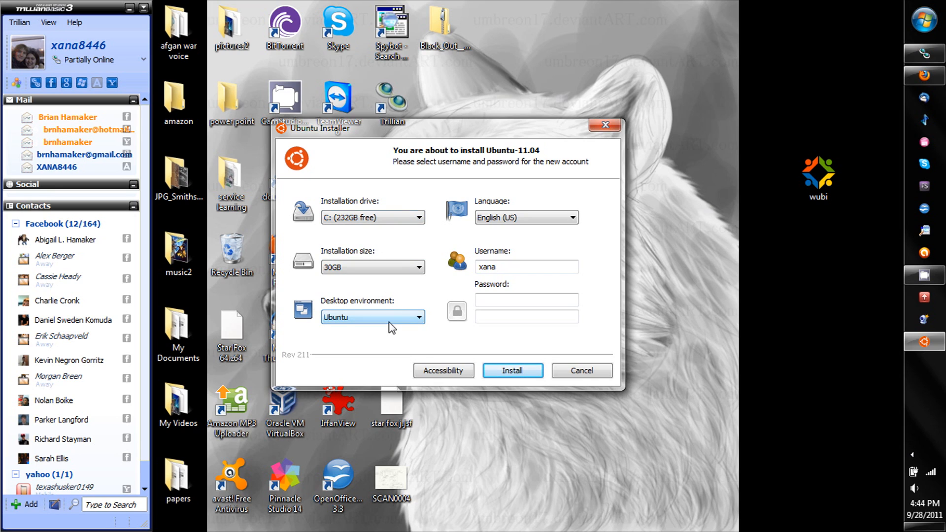
click(418, 317)
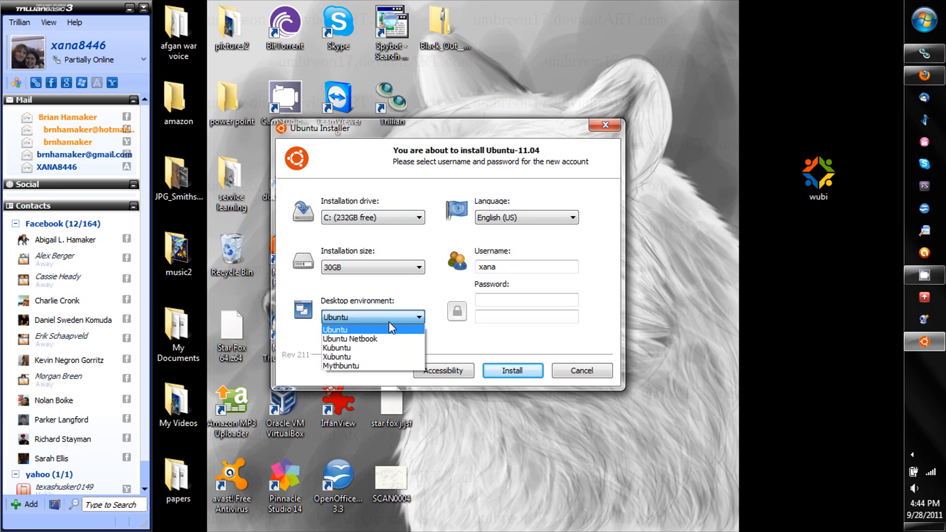
mouse_move(357, 366)
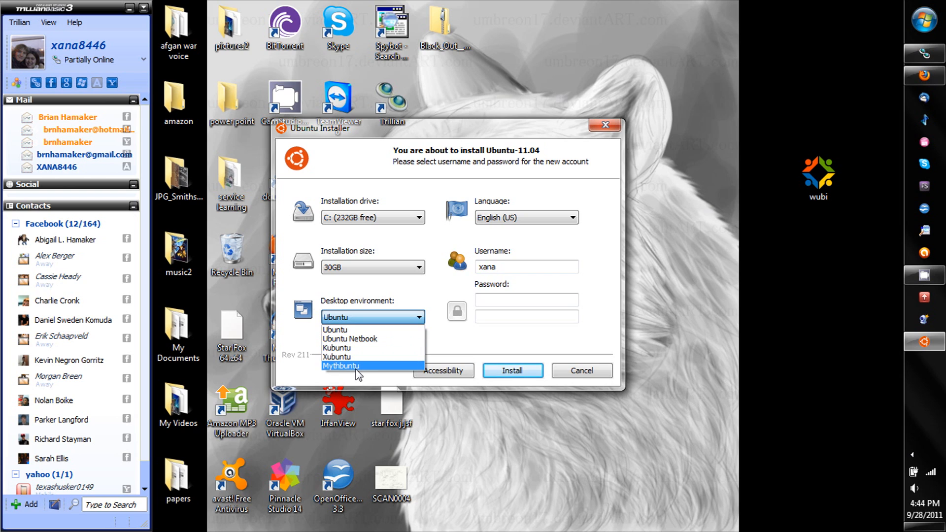
mouse_move(358, 356)
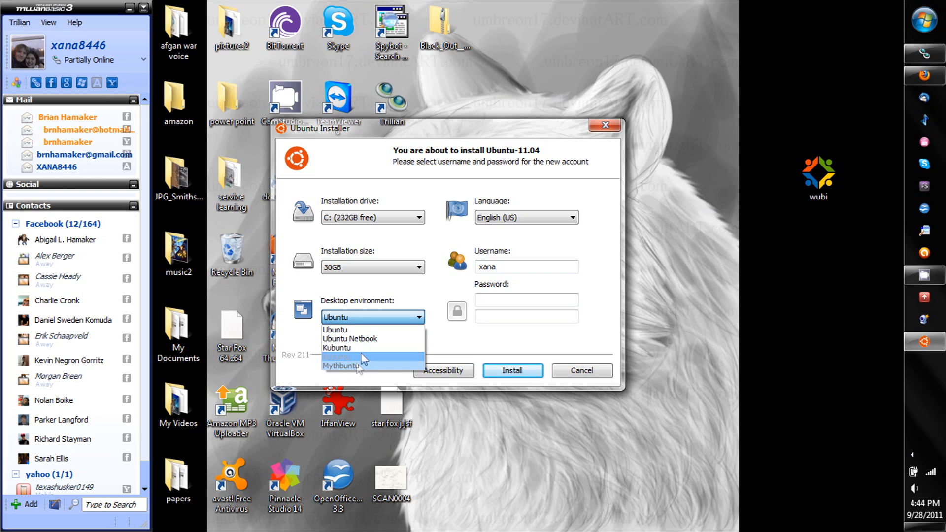
click(334, 329)
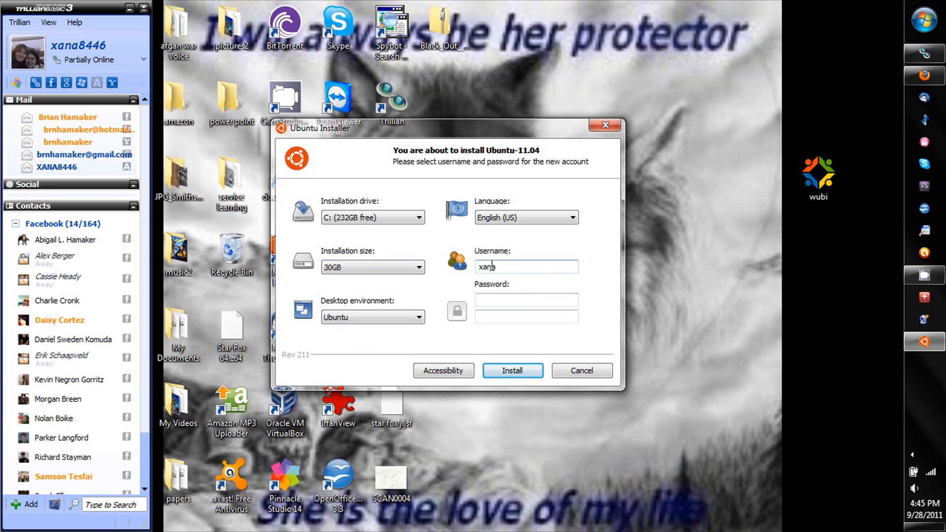
Enter and confirm the account password, then start the Ubuntu-11.04 installation.
click(525, 300)
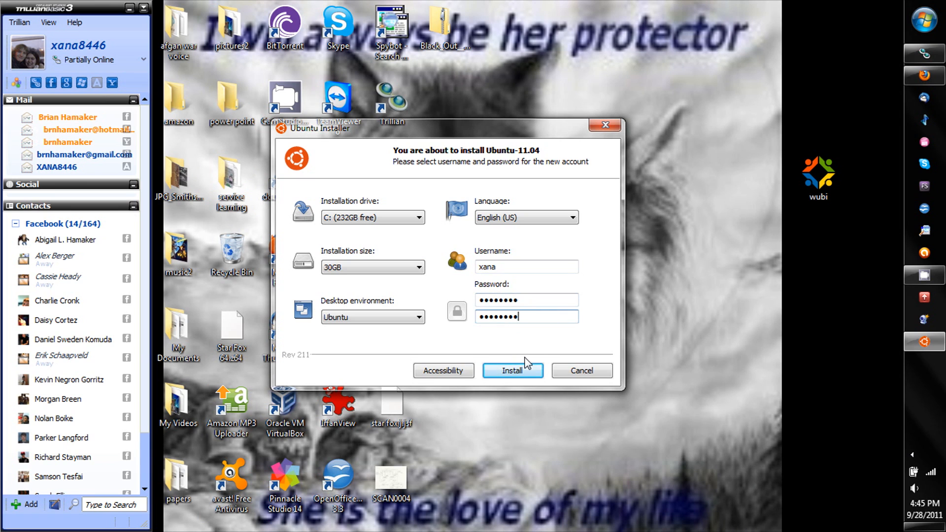
click(512, 370)
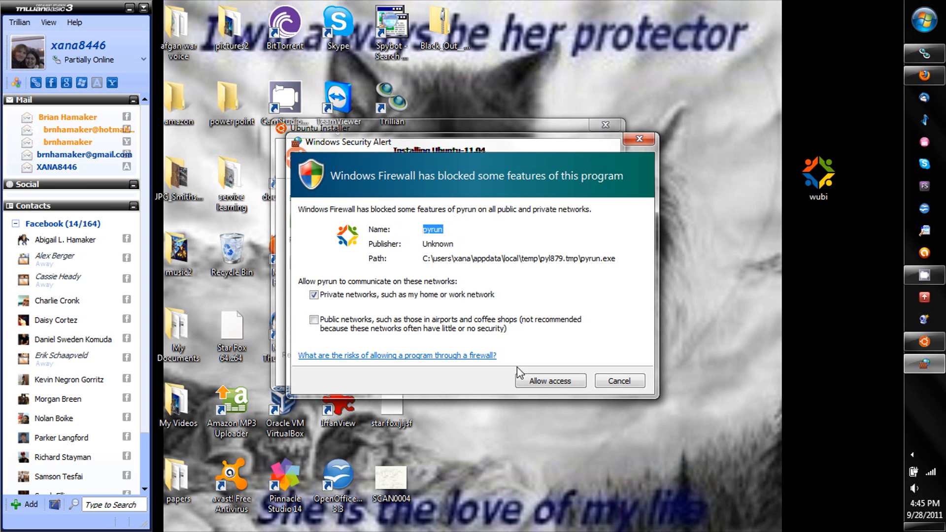
mouse_move(550, 381)
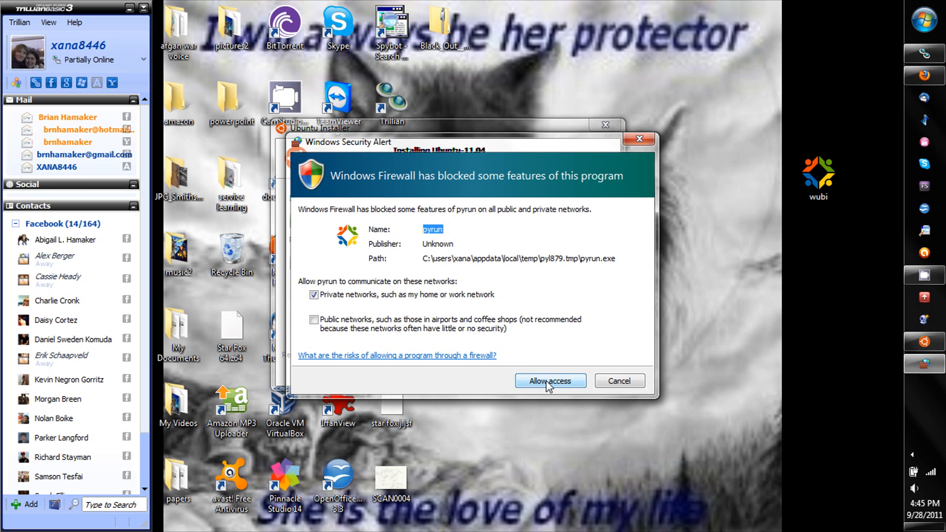
Allow pyrun through Windows Firewall so the Ubuntu 11.04 image download proceeds.
click(550, 380)
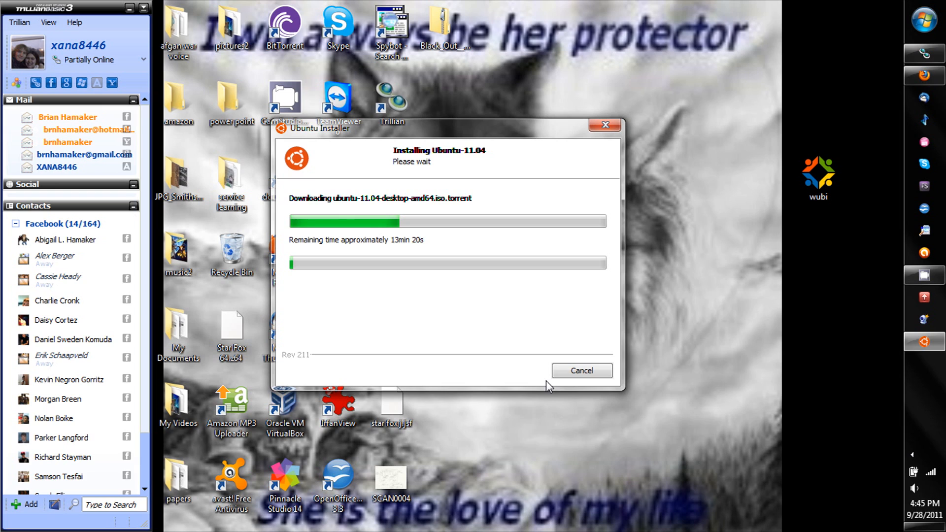